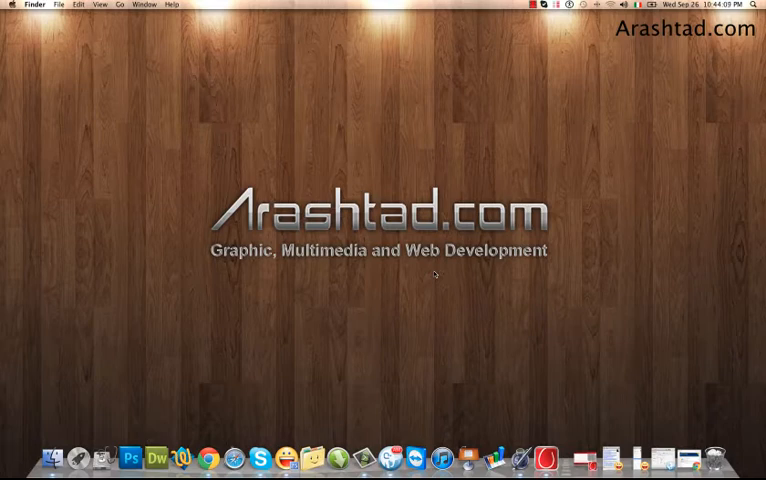
pyautogui.moveTo(644, 388)
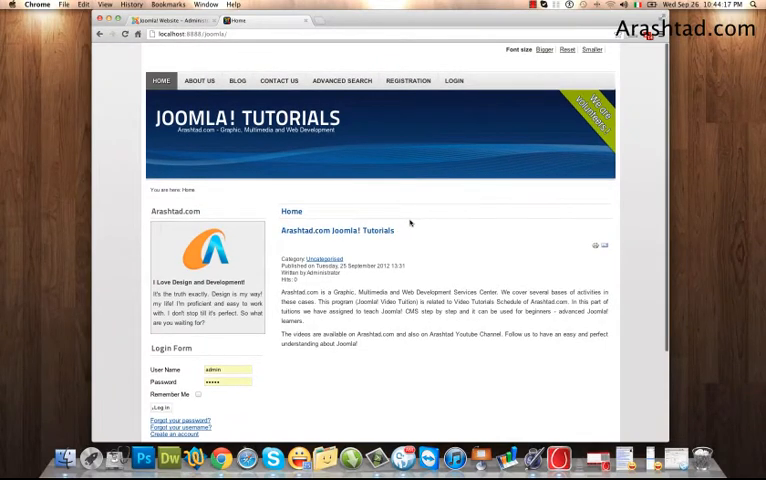
# Scroll down the Joomla Tutorials front page to the article area.
pyautogui.scroll(-3)
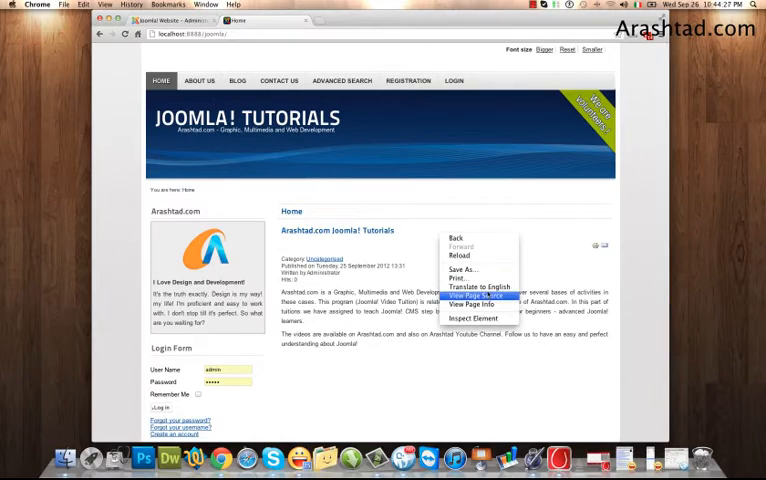
# View the front page's HTML source from the browser context menu.
pyautogui.click(472, 294)
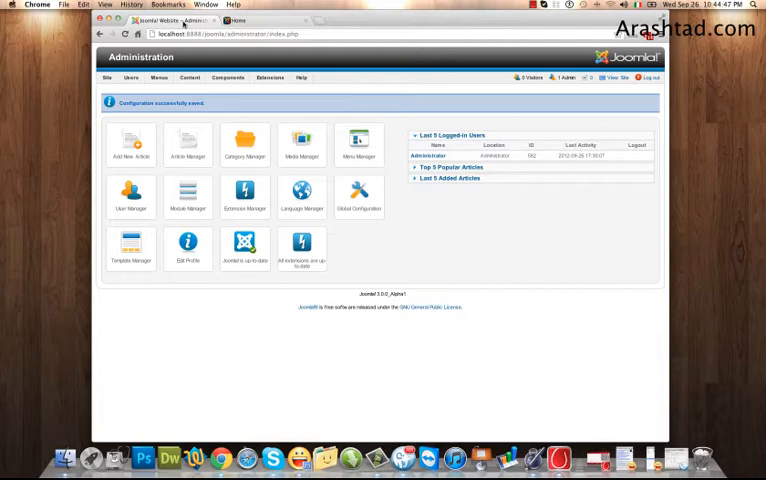
pyautogui.click(104, 78)
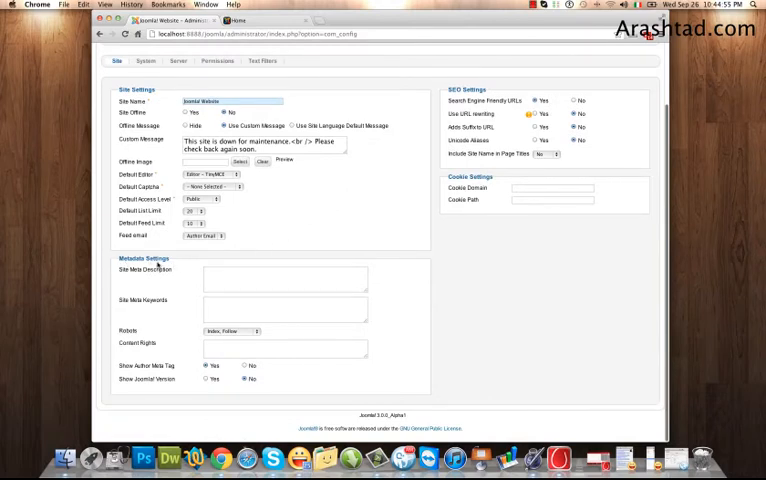
pyautogui.moveTo(144, 270)
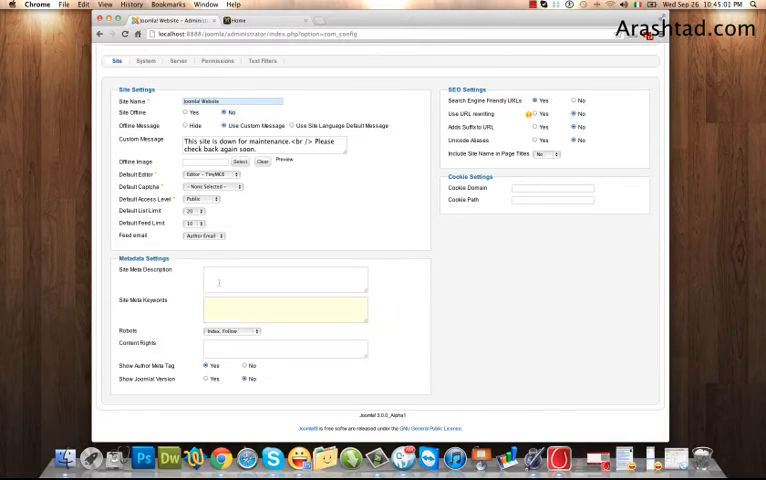
pyautogui.click(284, 308)
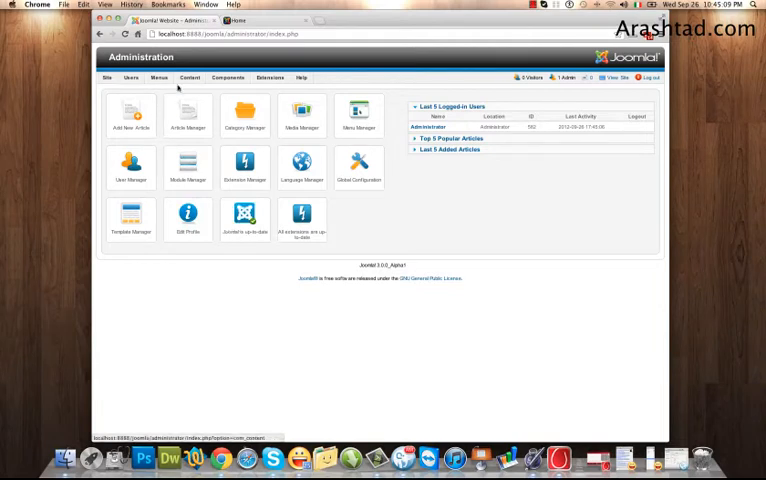
# Edit the 'About us' article in Article Manager and expand its Metadata Options section.
pyautogui.click(188, 110)
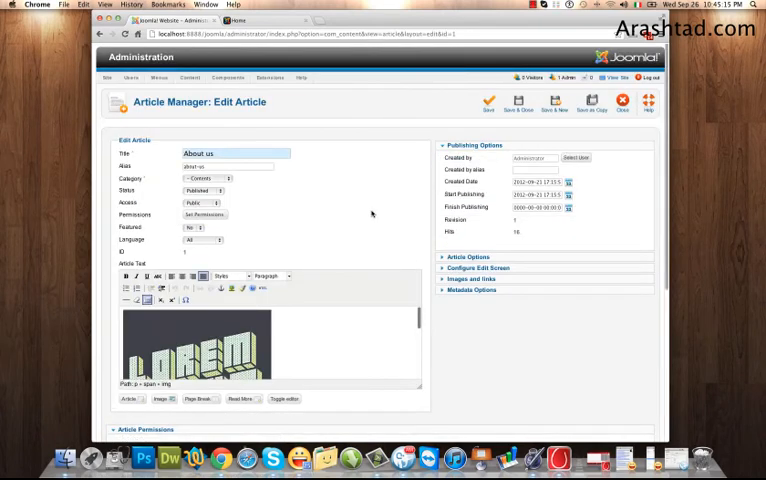
pyautogui.scroll(-3)
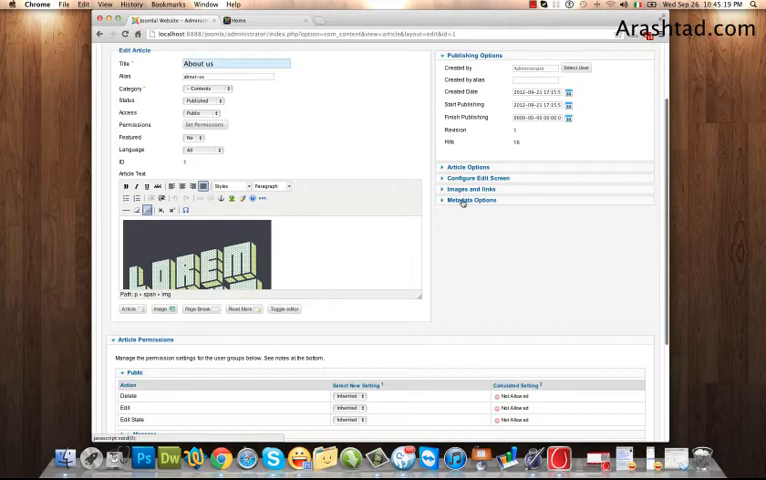
pyautogui.click(472, 200)
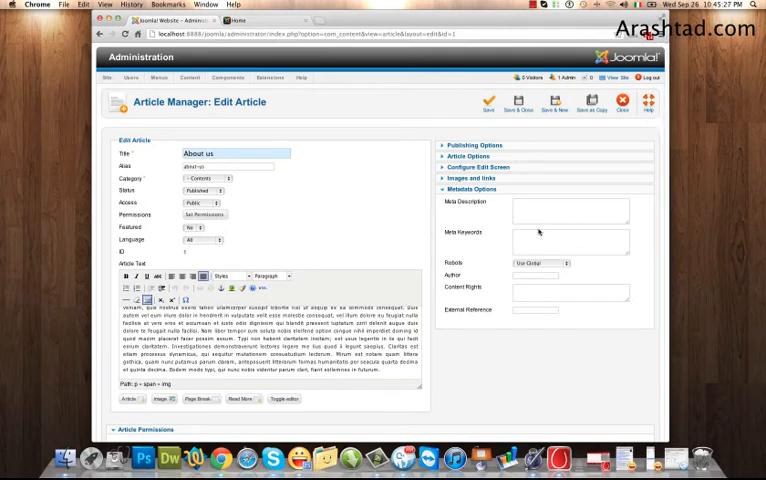
pyautogui.click(570, 212)
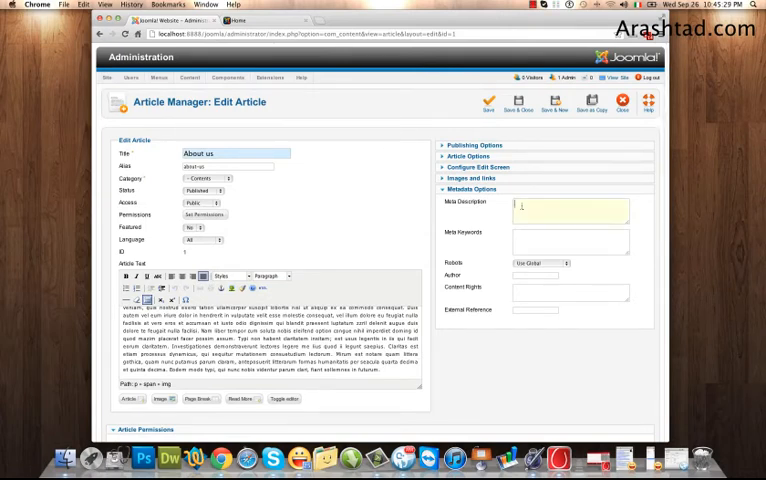
pyautogui.click(572, 240)
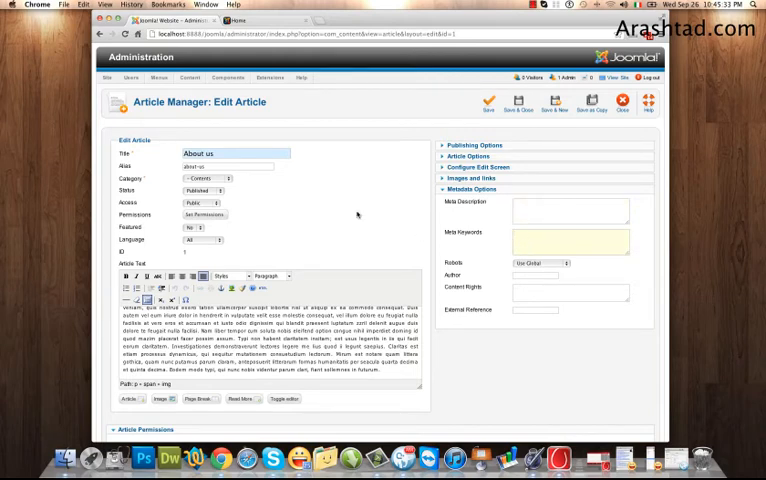
pyautogui.scroll(-3)
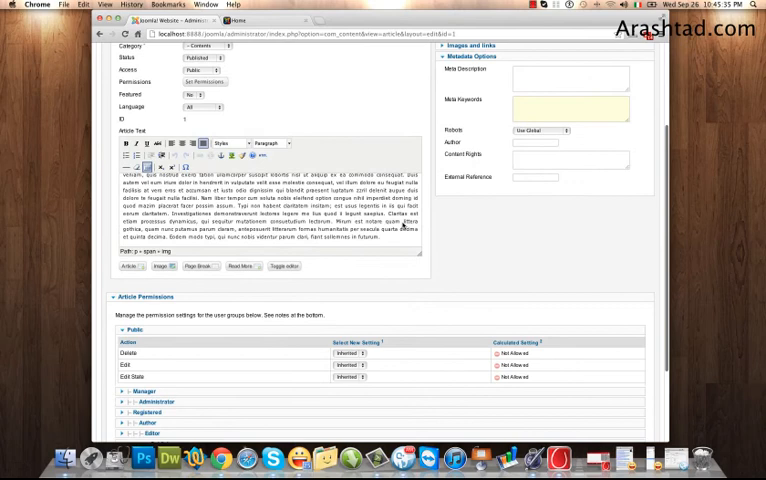